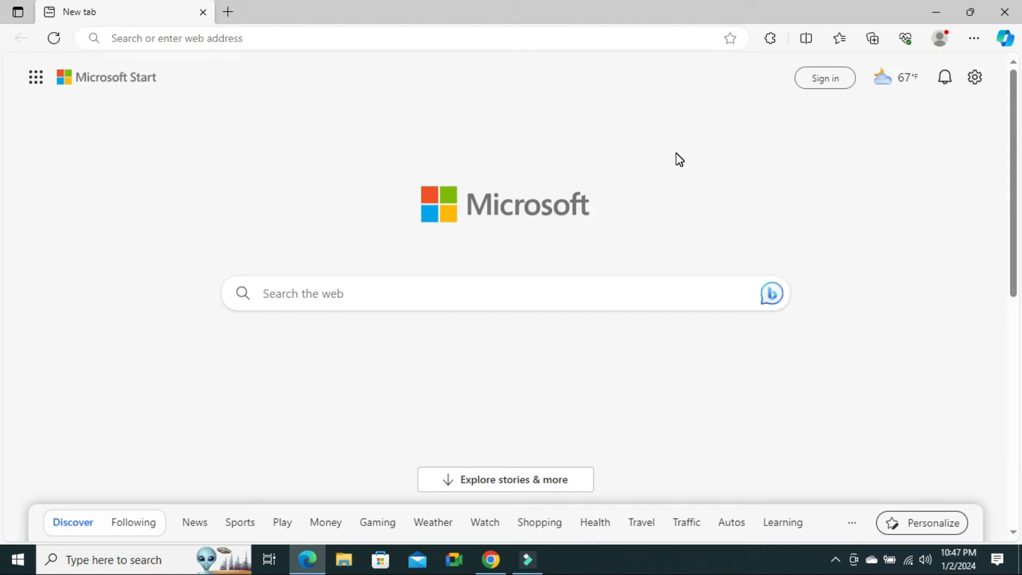
pyautogui.moveTo(674, 162)
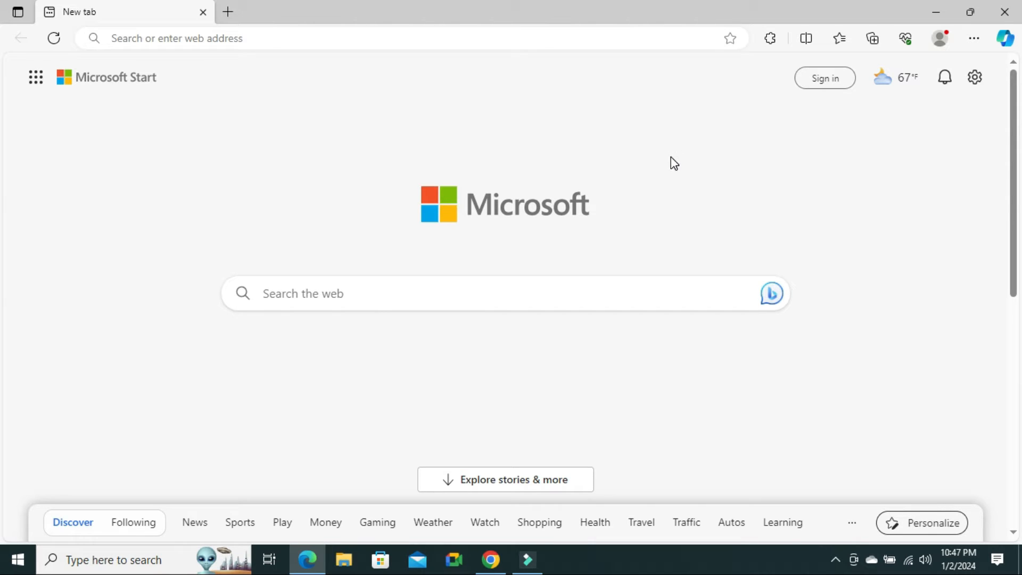
pyautogui.moveTo(851, 201)
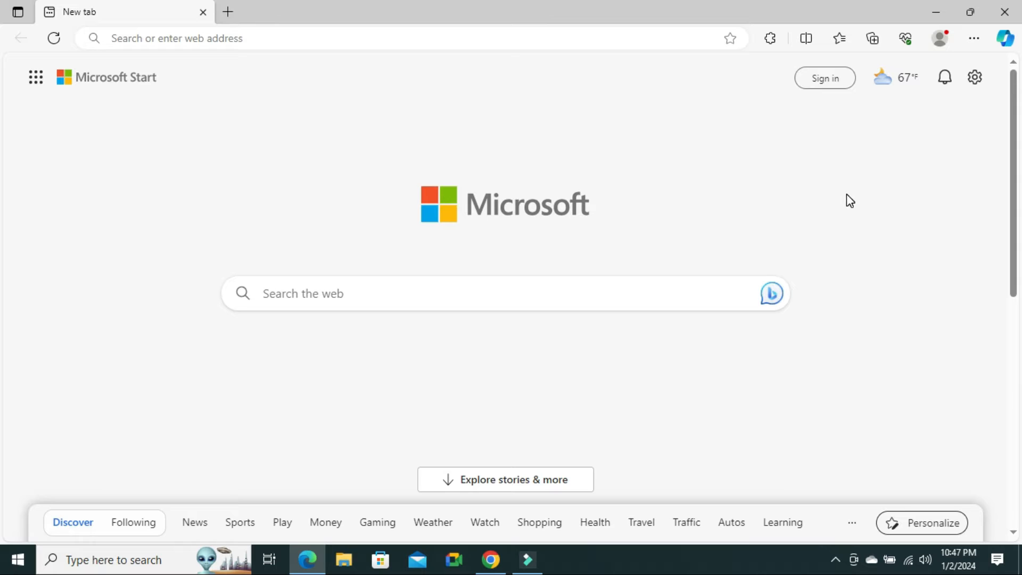
pyautogui.moveTo(867, 181)
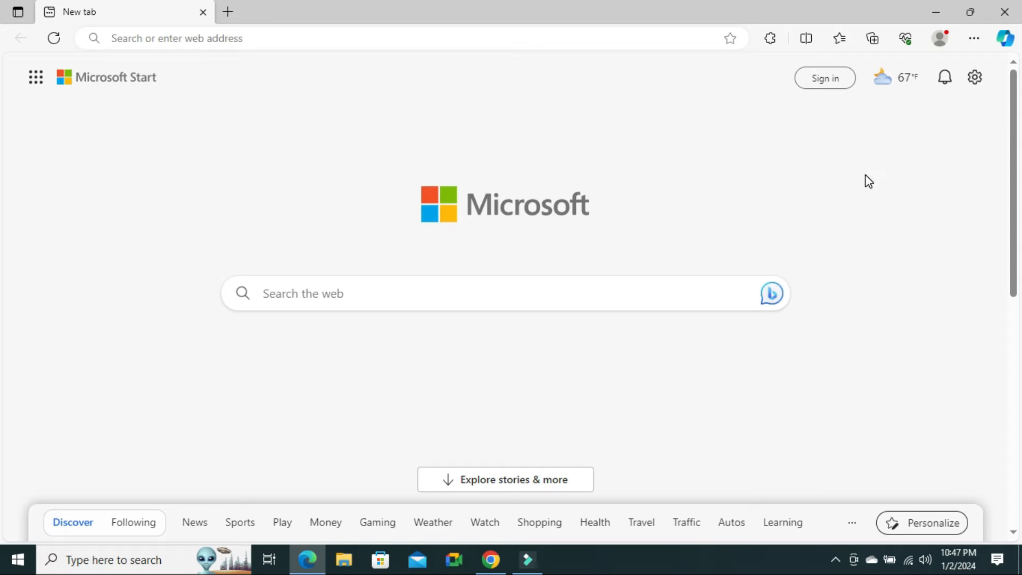
pyautogui.moveTo(974, 76)
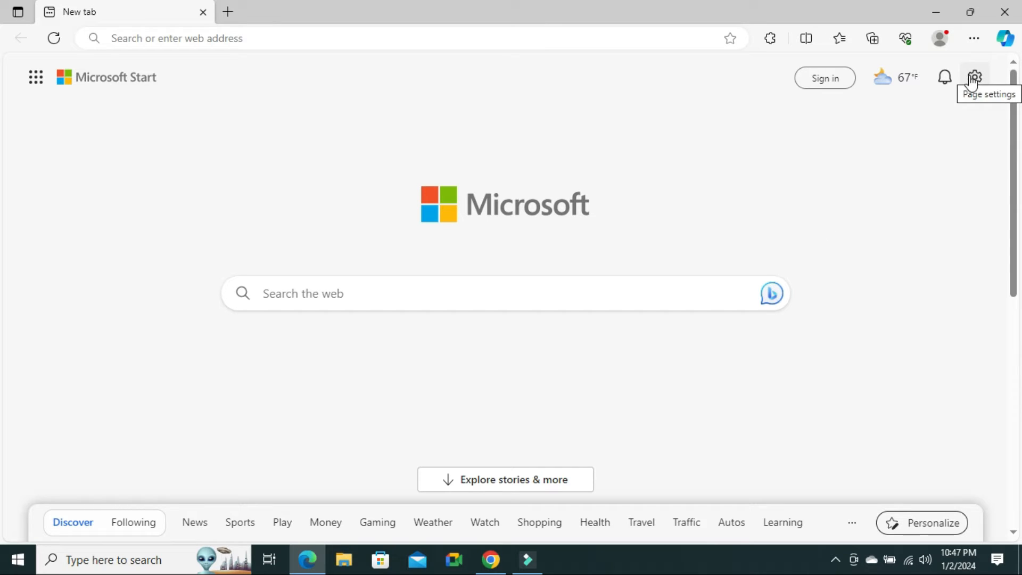
# Show the Page settings panel of the Edge new tab page
pyautogui.click(975, 76)
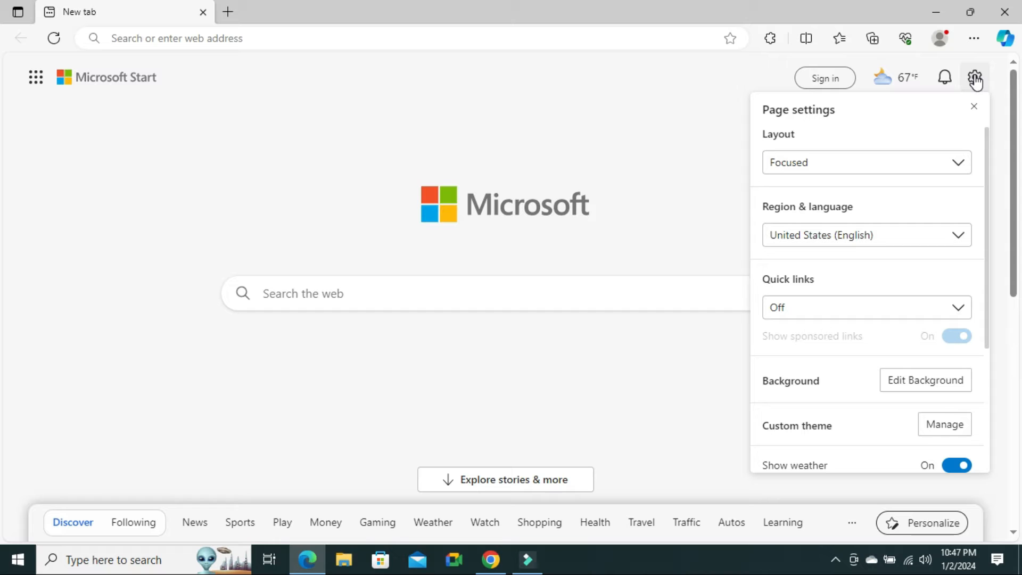
pyautogui.moveTo(836, 273)
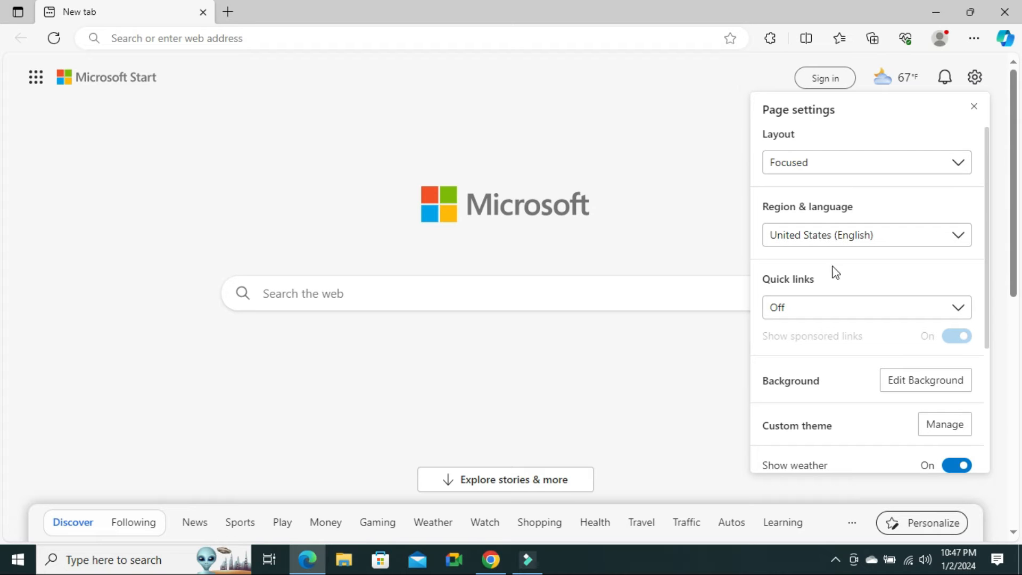
pyautogui.moveTo(786, 308)
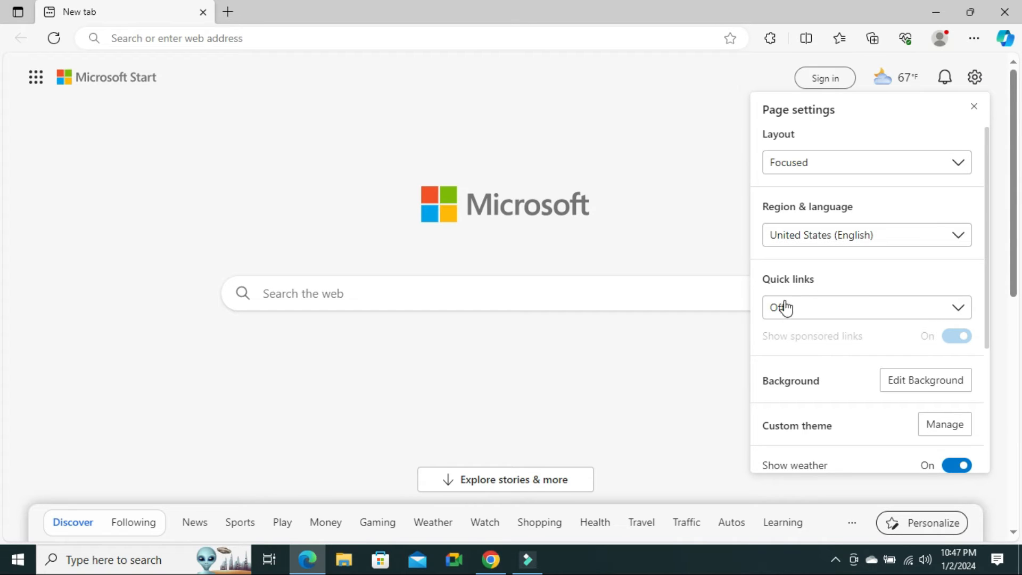
pyautogui.moveTo(818, 312)
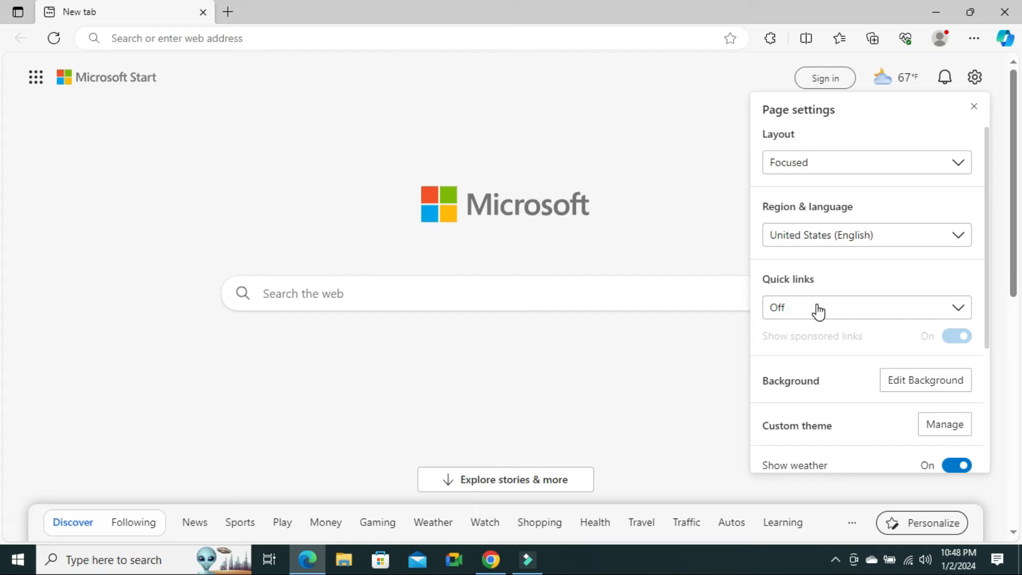
pyautogui.moveTo(848, 313)
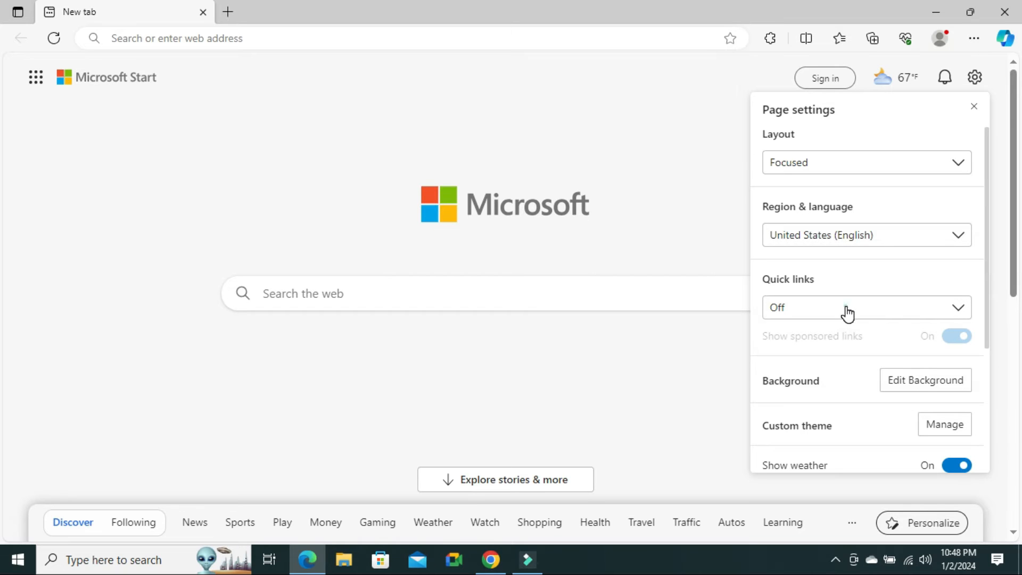
# Turn quick links on as 1 row of site shortcuts under the search box
pyautogui.click(865, 307)
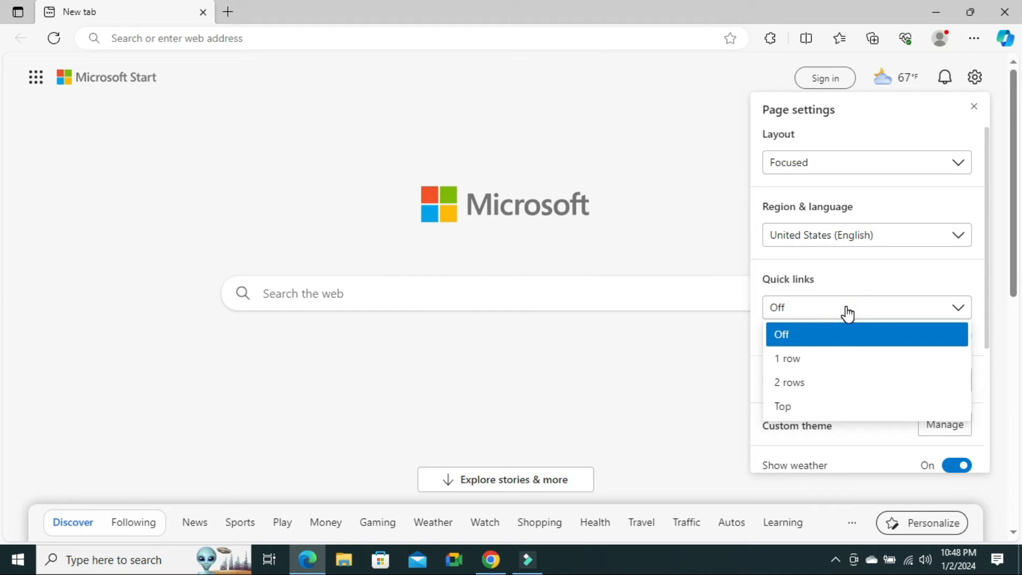
pyautogui.moveTo(789, 359)
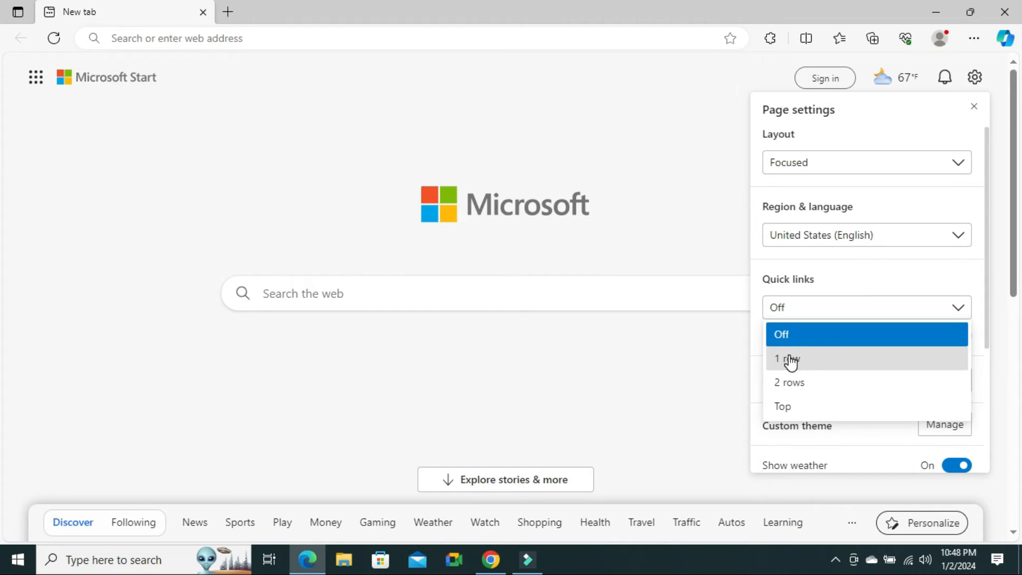
pyautogui.moveTo(817, 364)
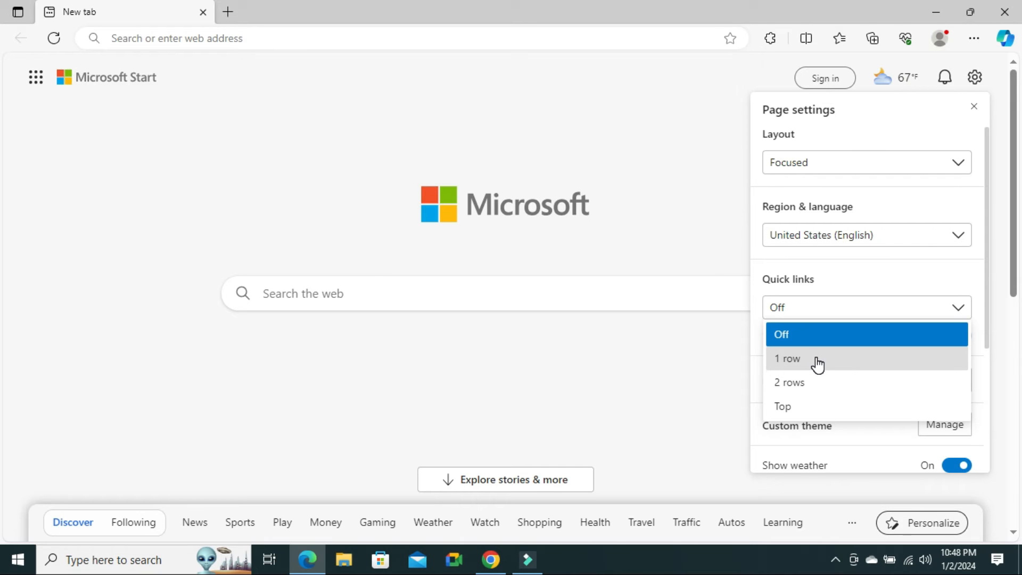
pyautogui.click(787, 358)
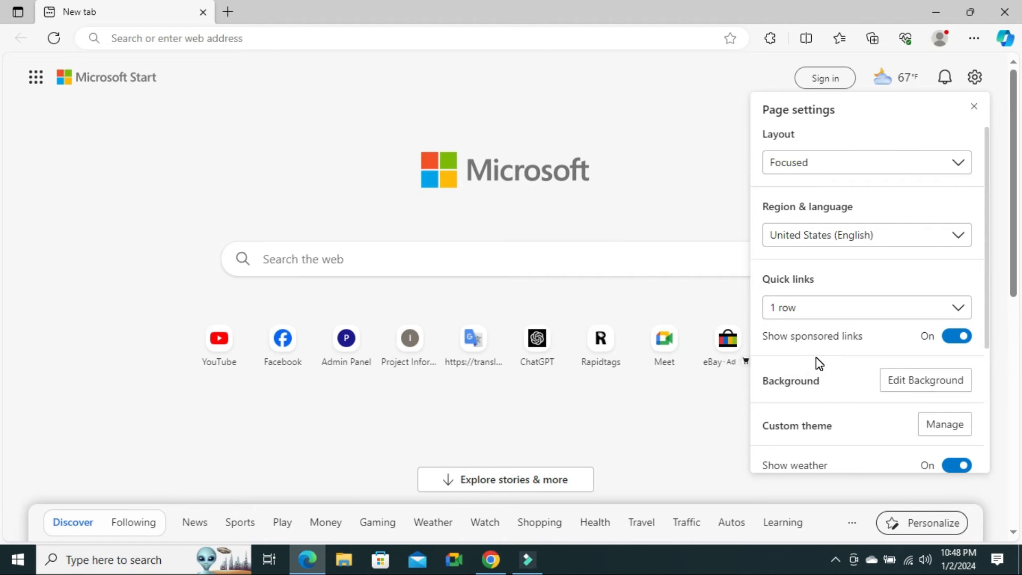
pyautogui.moveTo(400, 348)
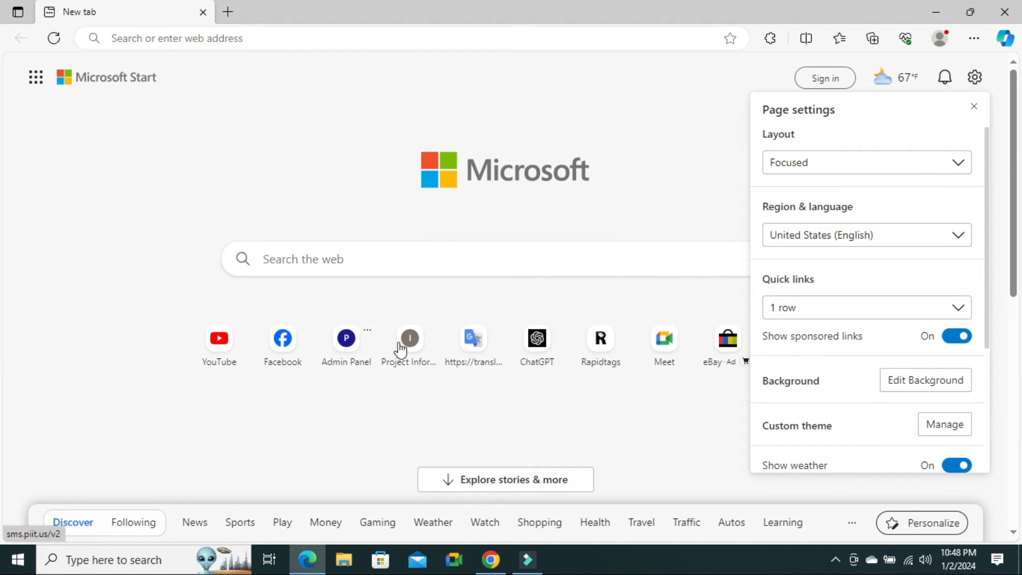
pyautogui.moveTo(664, 339)
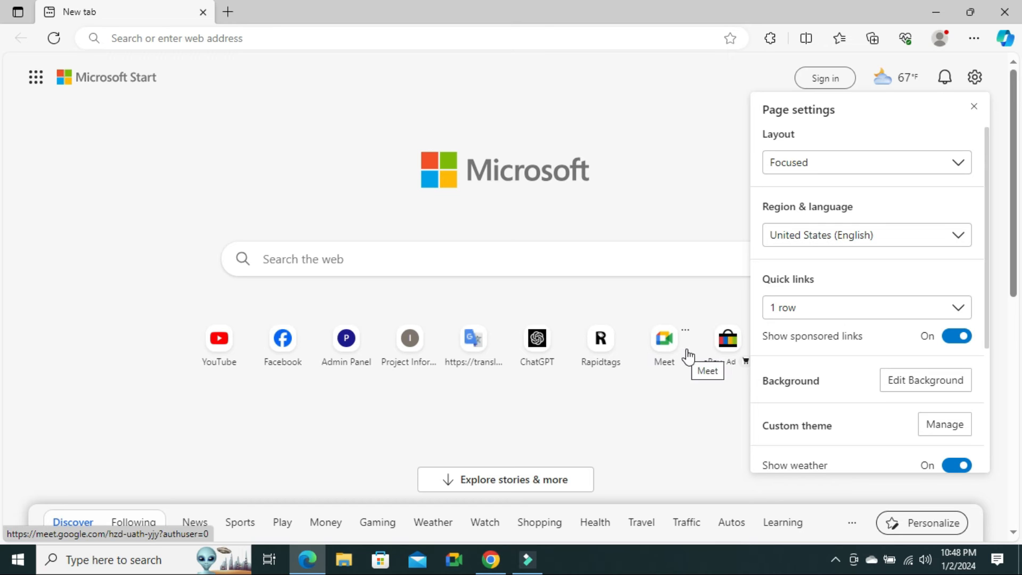
# Change the quick links layout to 2 rows of site shortcuts
pyautogui.click(866, 307)
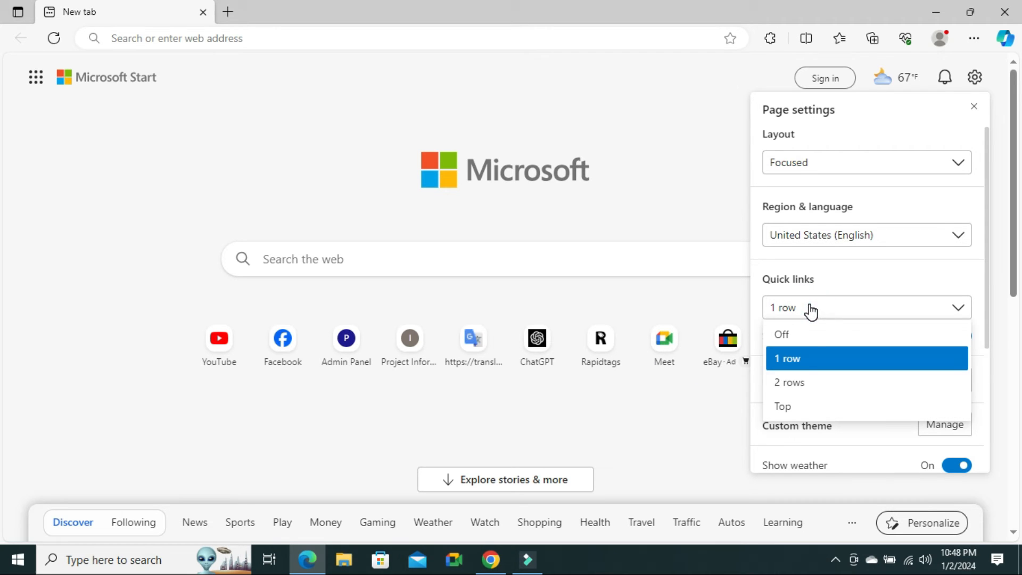
pyautogui.moveTo(813, 382)
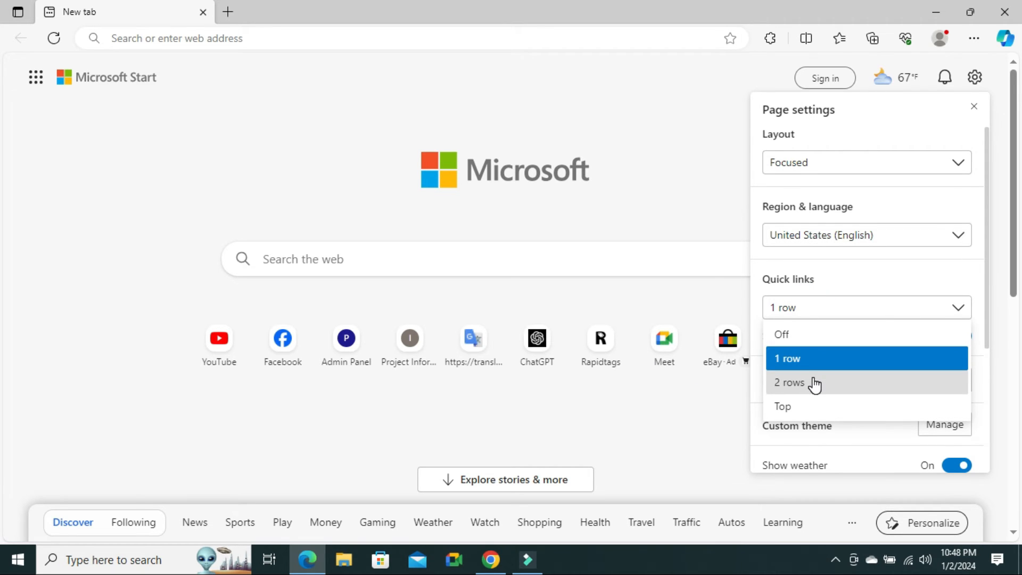
pyautogui.click(788, 382)
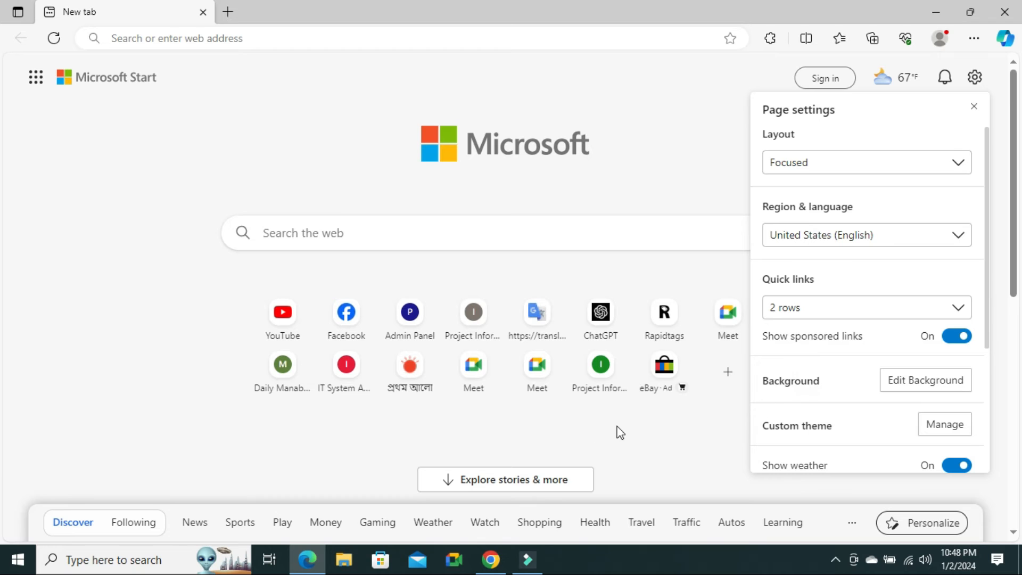
pyautogui.moveTo(409, 388)
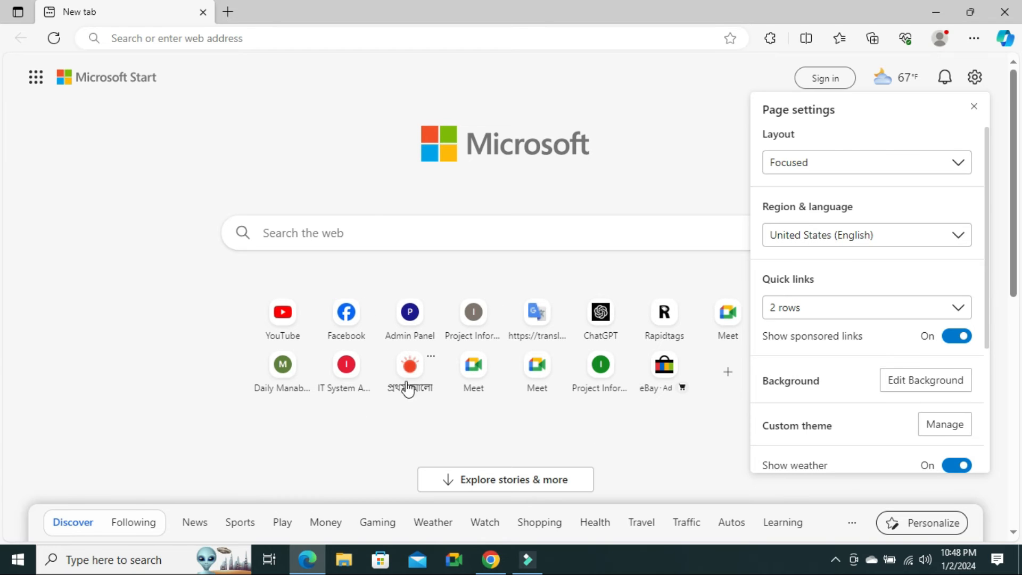
pyautogui.moveTo(453, 408)
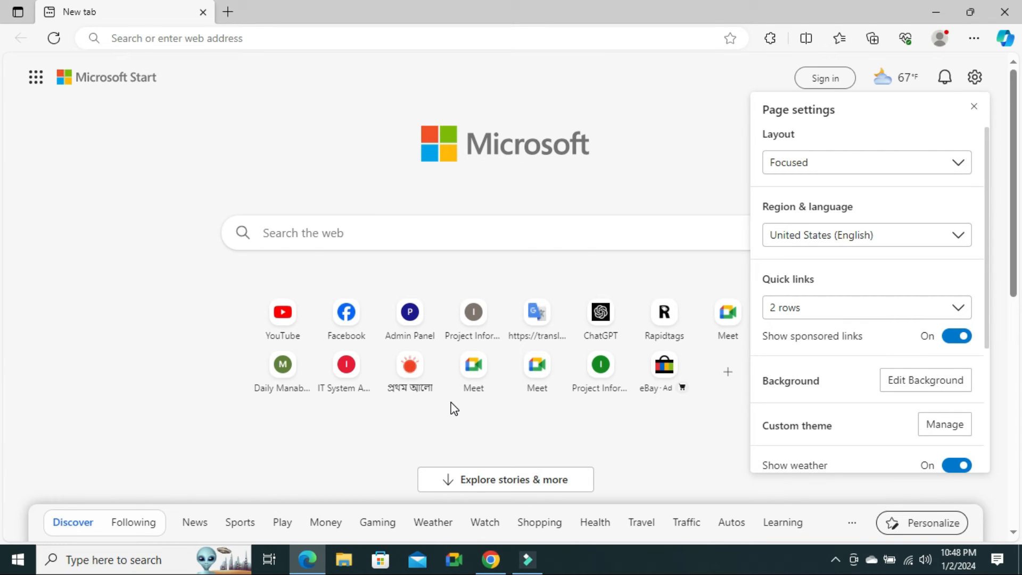
pyautogui.moveTo(663, 318)
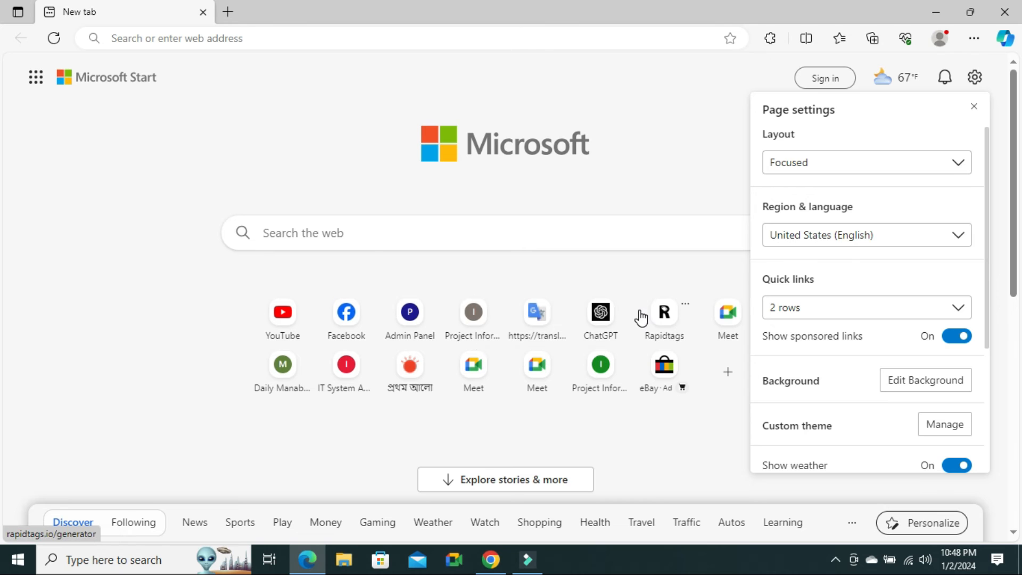
# Move quick links to a Top bar and expand the See more overflow list
pyautogui.click(866, 306)
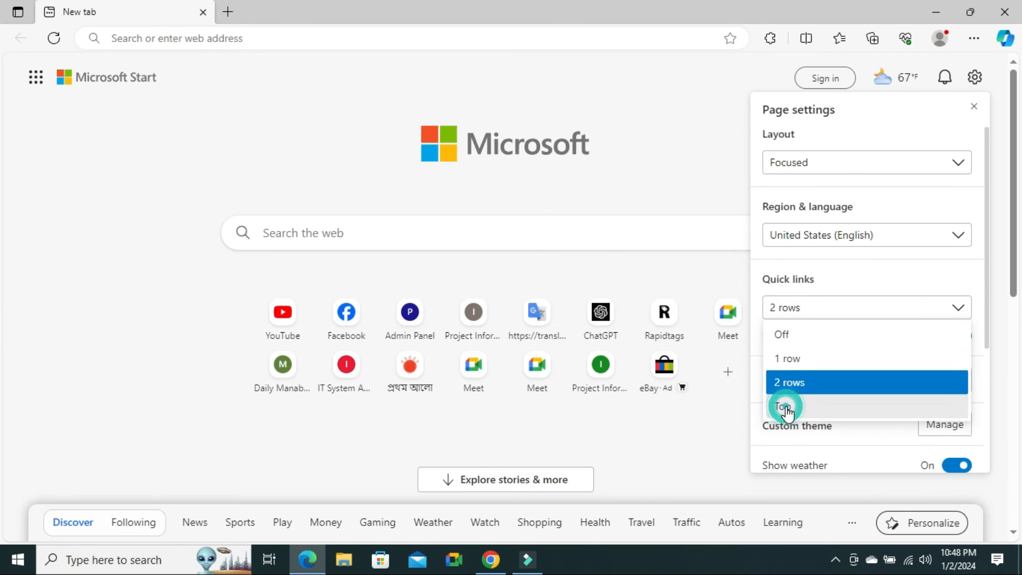
pyautogui.click(785, 407)
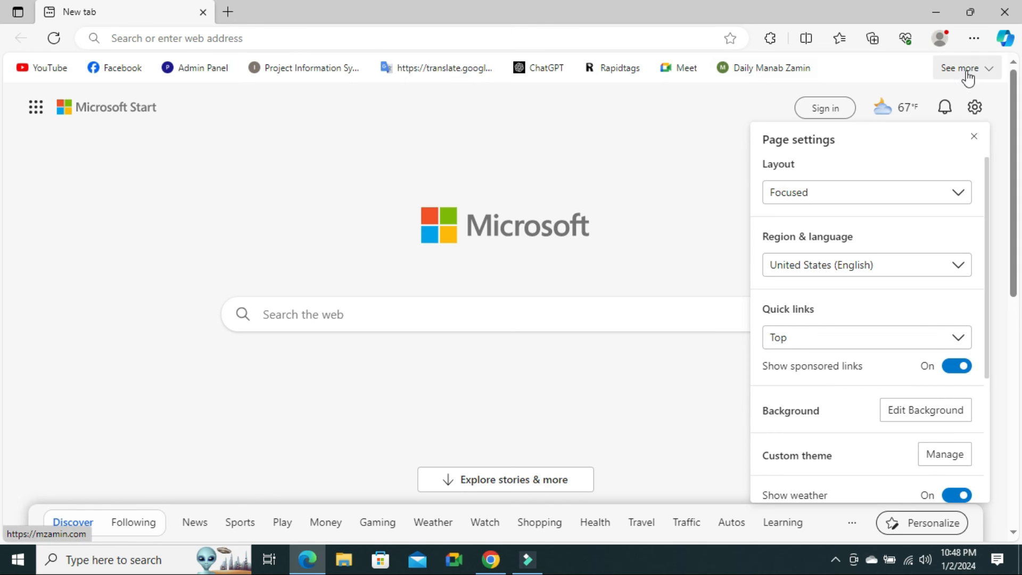
pyautogui.click(961, 68)
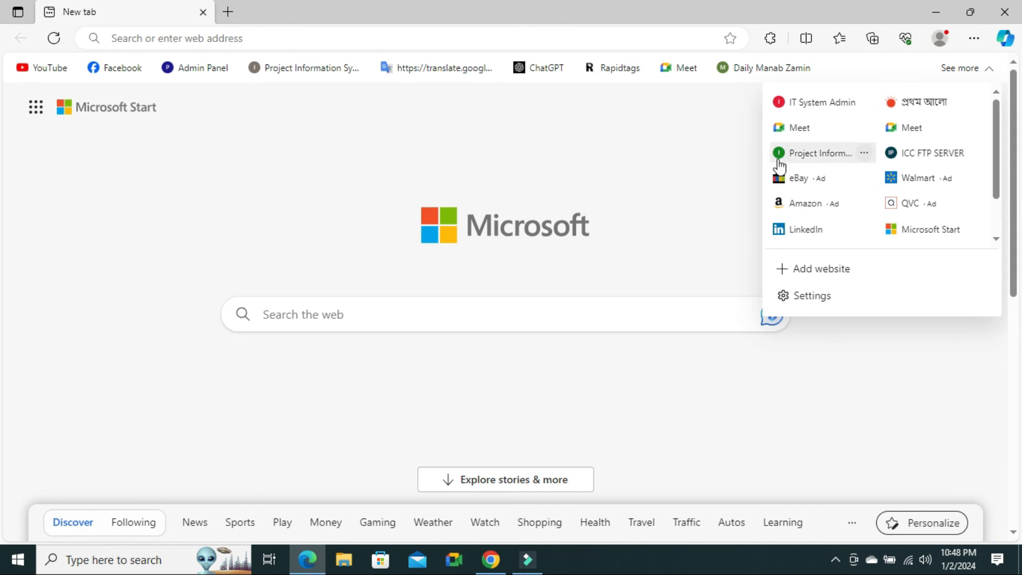
pyautogui.moveTo(681, 150)
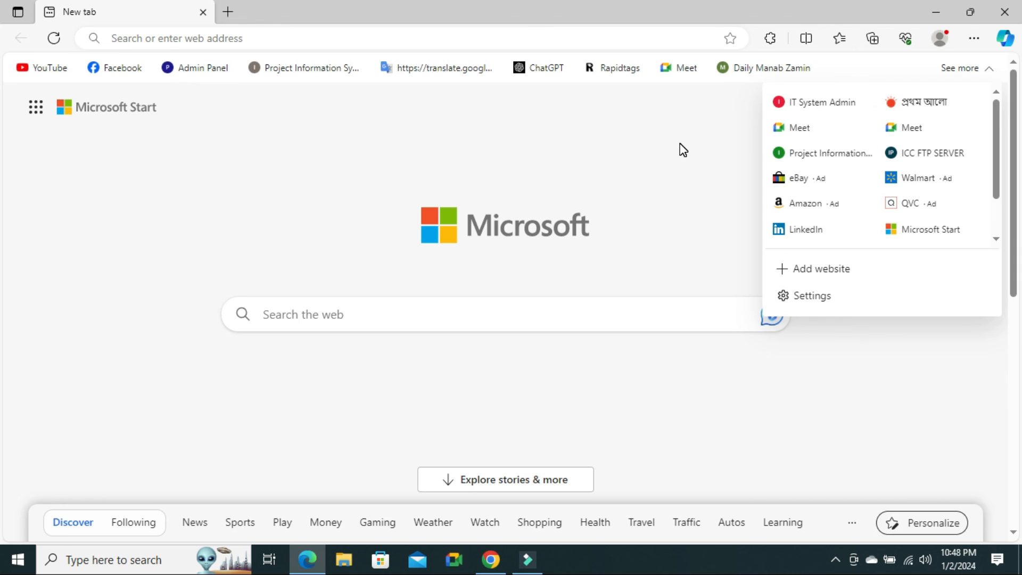